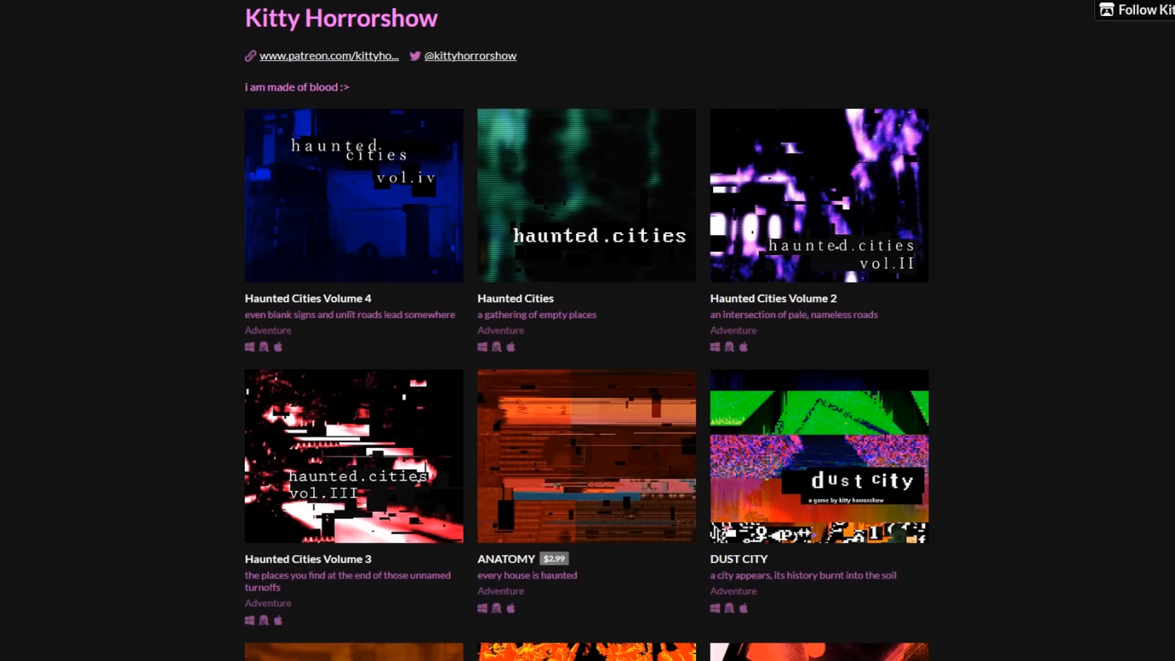
# Launch a Kitty Horrorshow game and dismiss the dialog prompt to enter the dark blue-lit room.
pyautogui.click(585, 455)
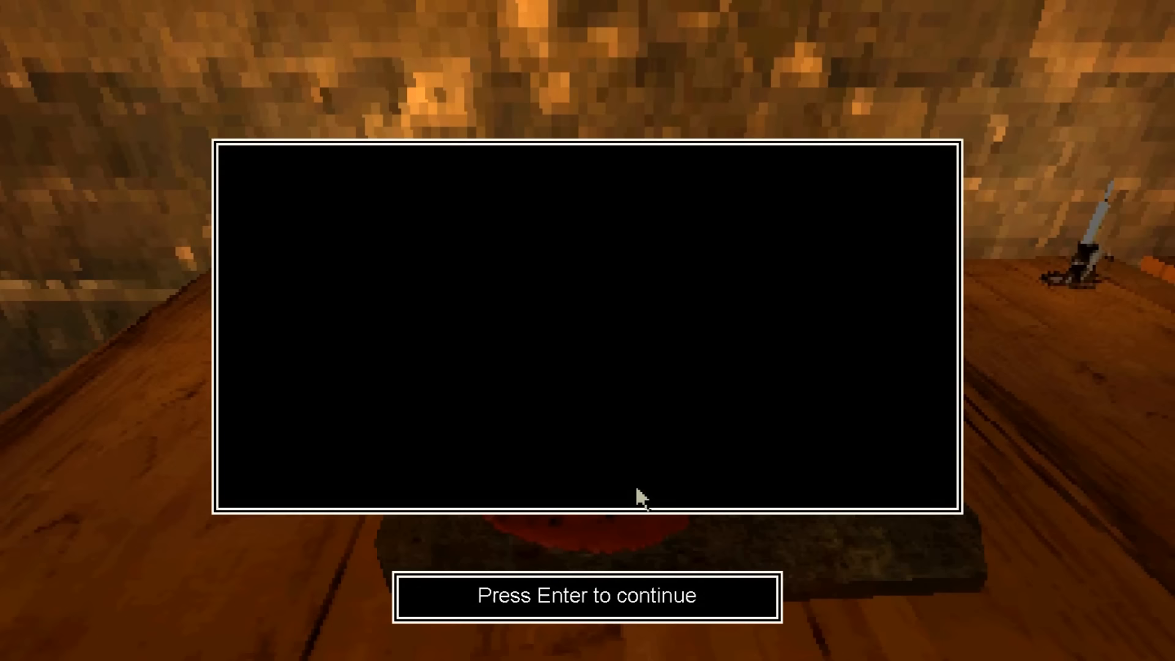
pyautogui.press('enter')
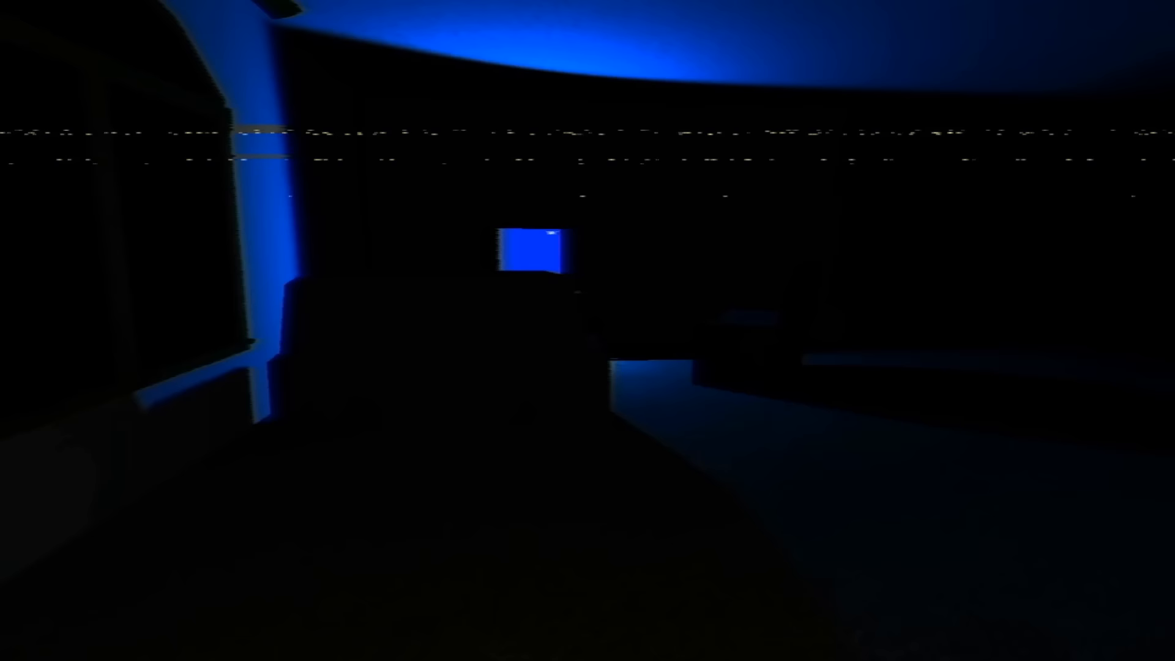